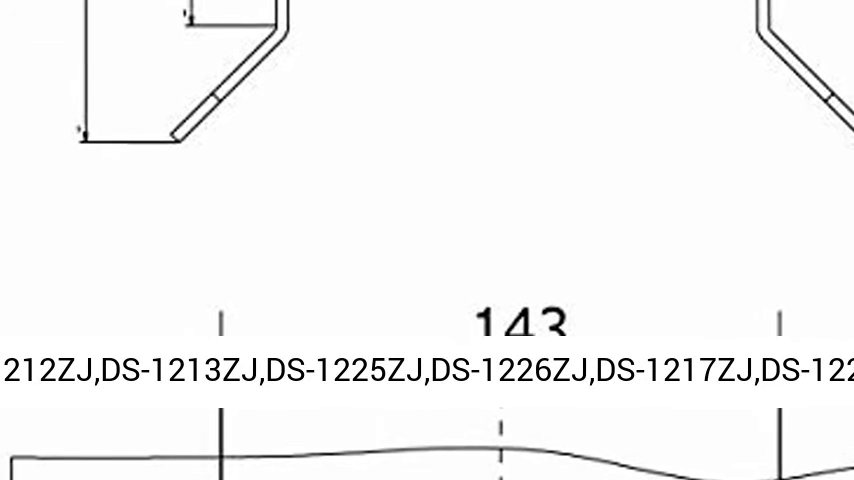
scroll("down", 3)
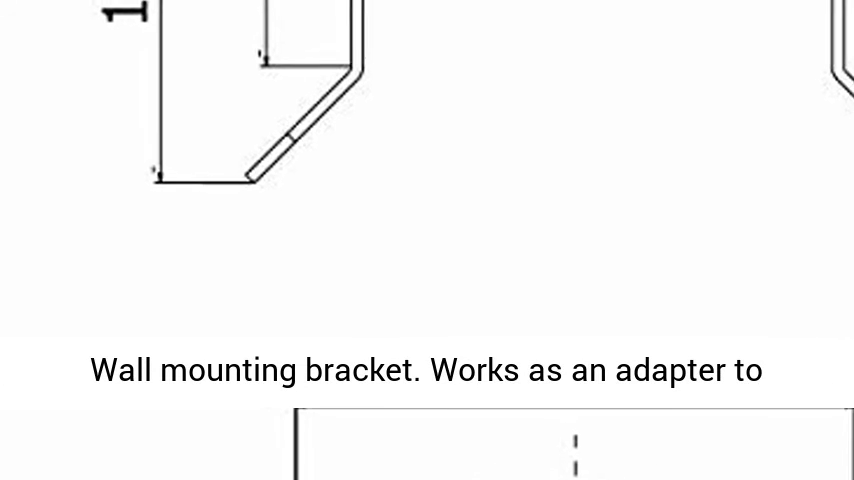